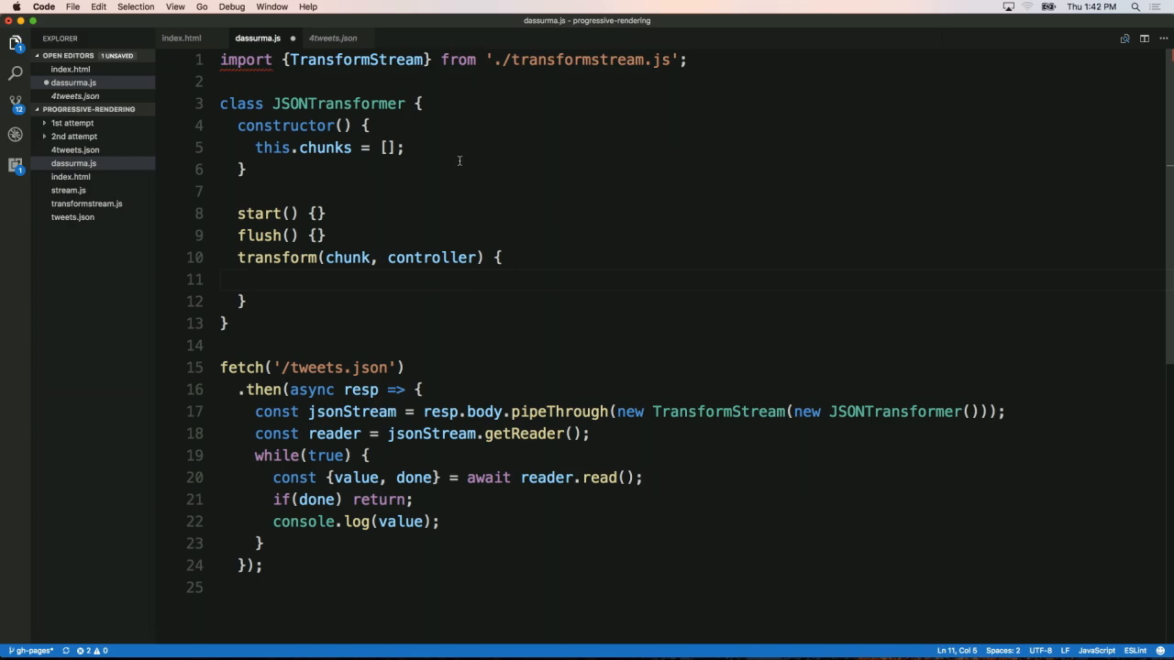
Write for(const byte of chunk) converting each byte with String.fromCharCode and begin switch(char).
text(for(let)
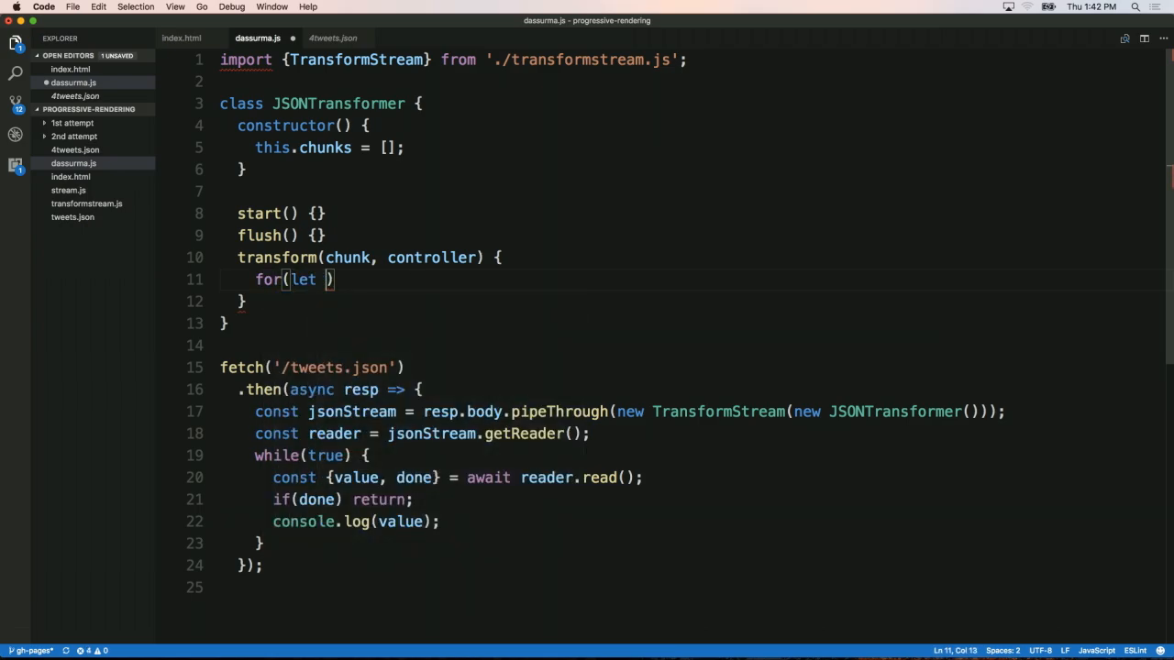
text(chunk)
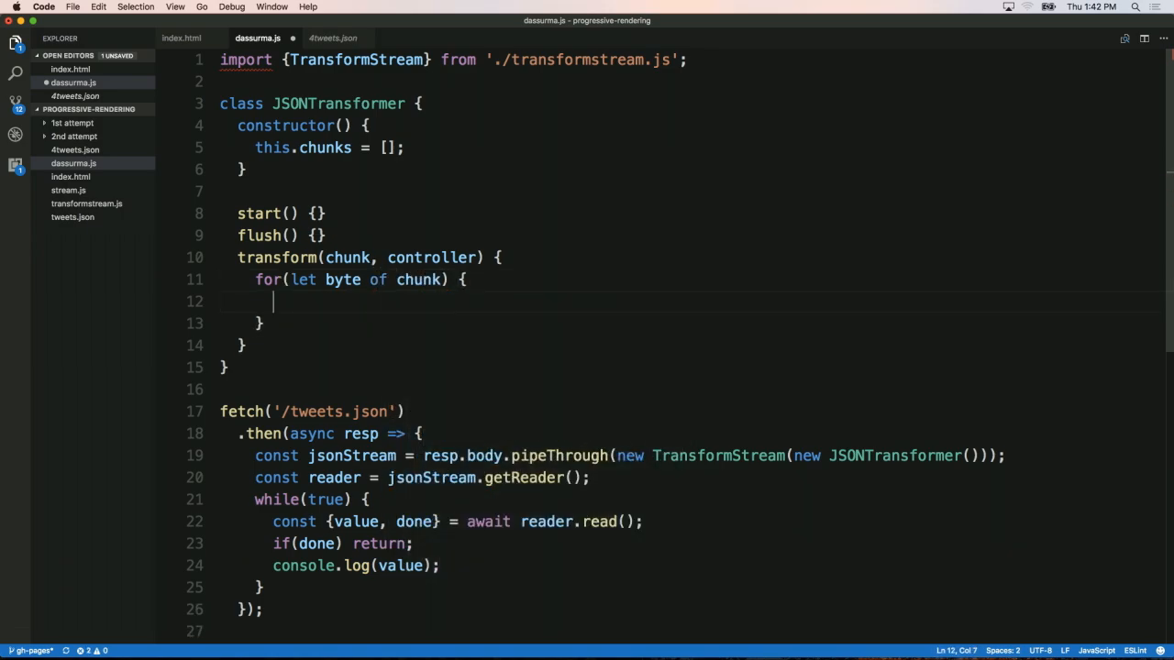
text(const char = String.fromCharCode()
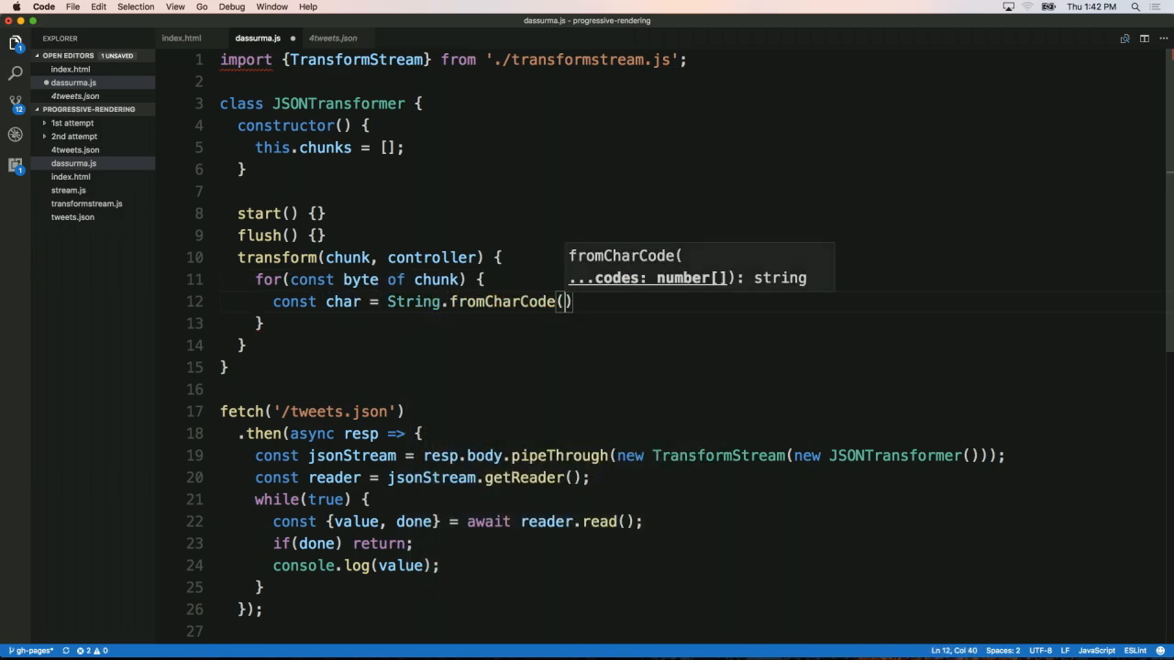
text(byte)
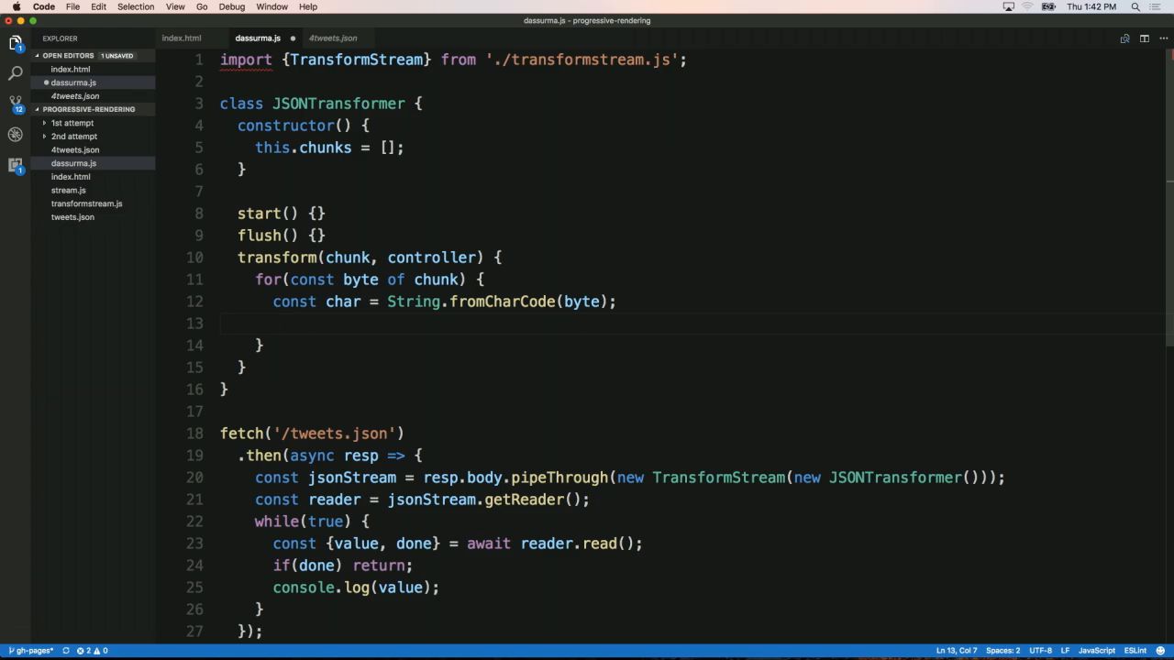
text(switch(char) {)
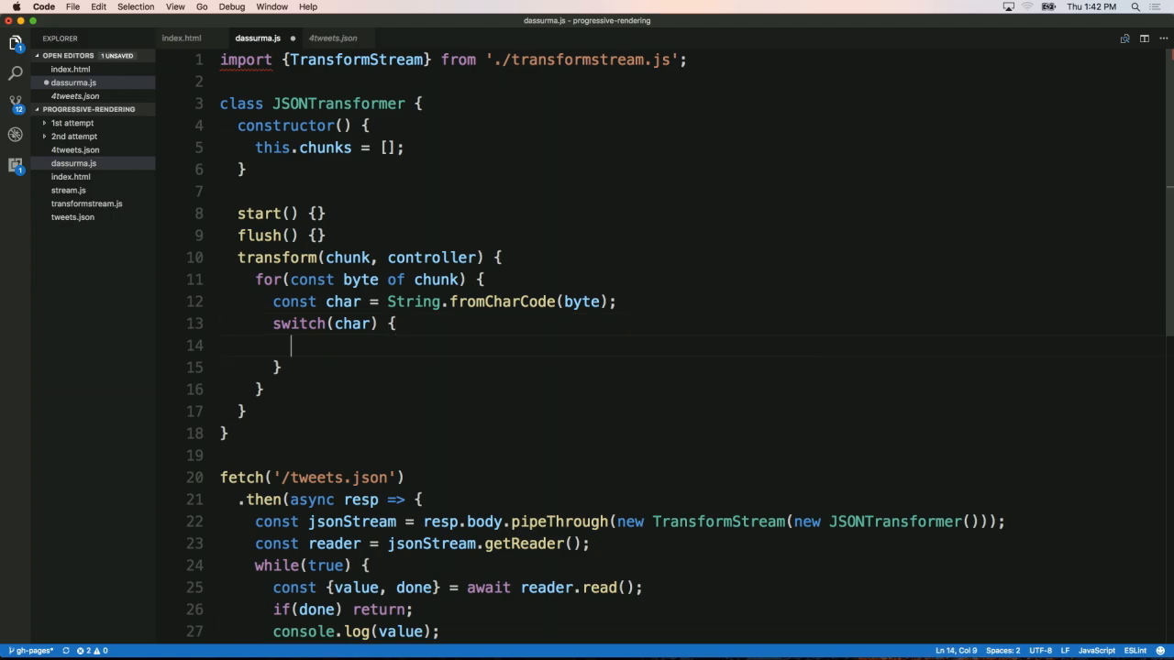
Add case '{' and case '}' with break, and start the this.depth counter.
text(case '{':)
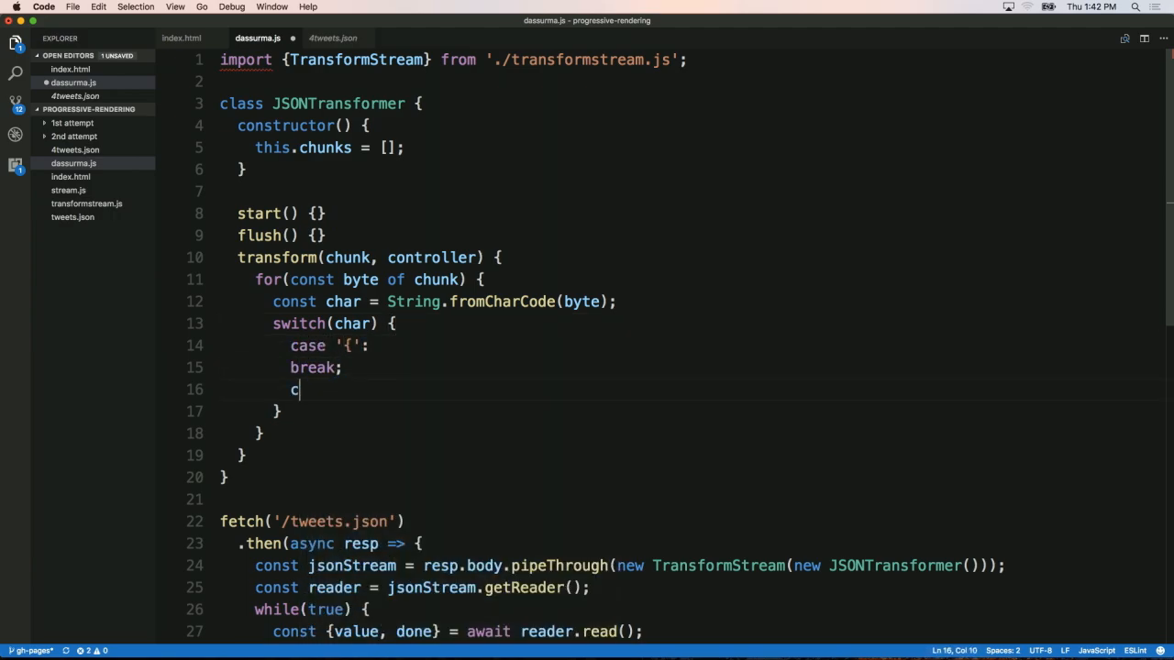
text(ase '}')
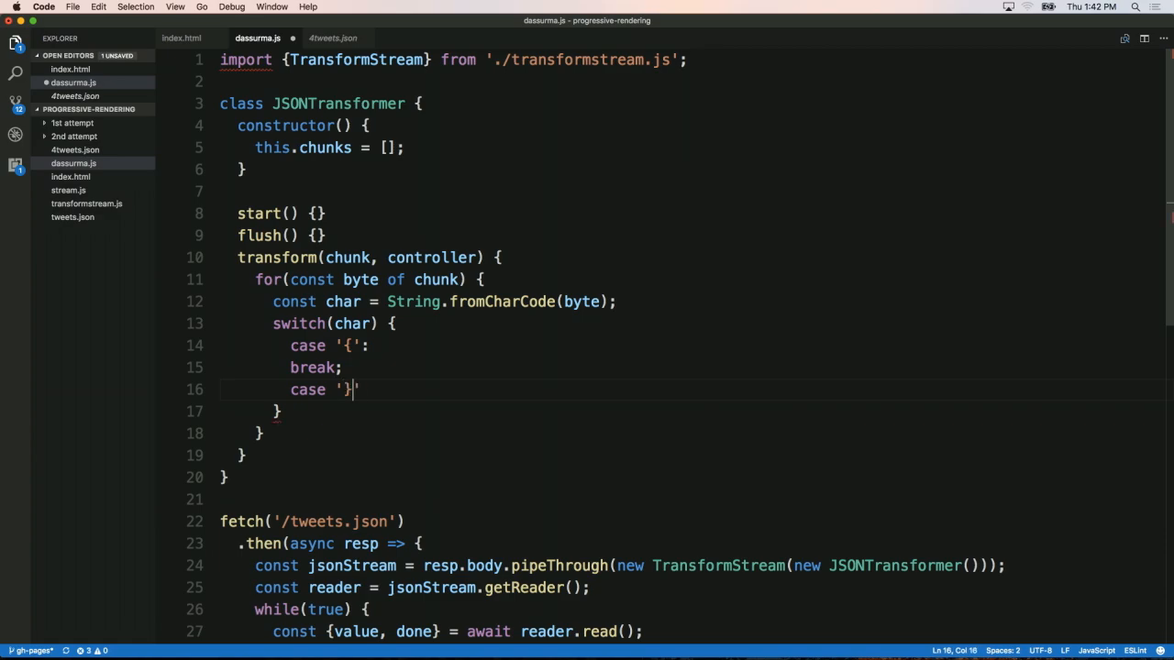
text(break;)
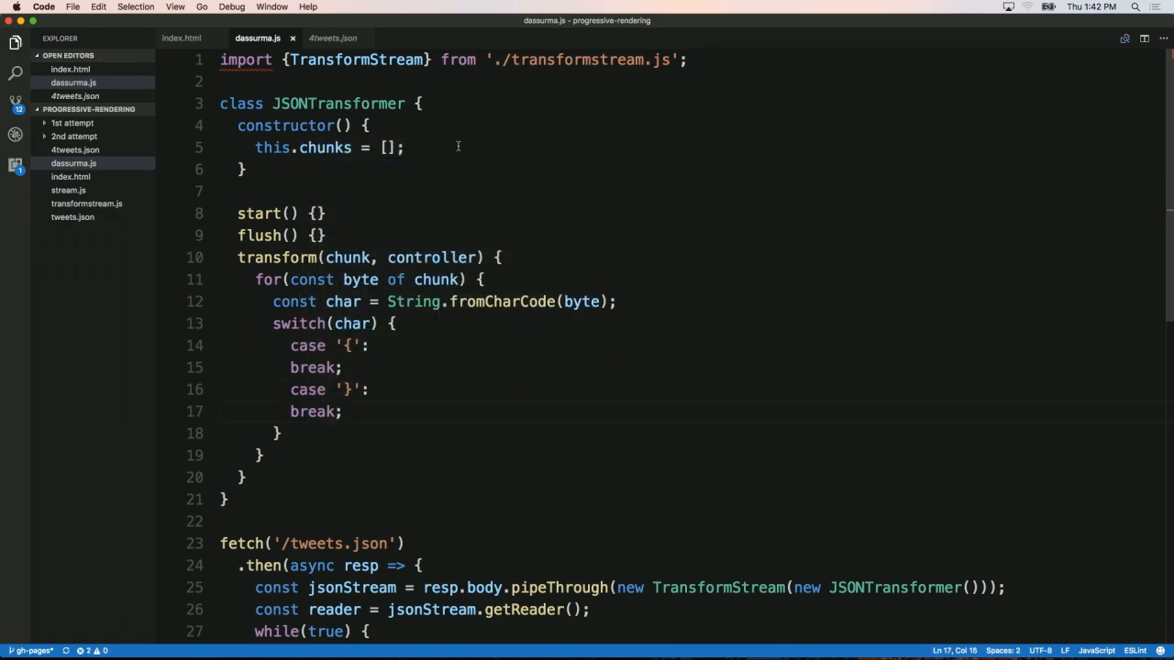
text(this.depth = 0;)
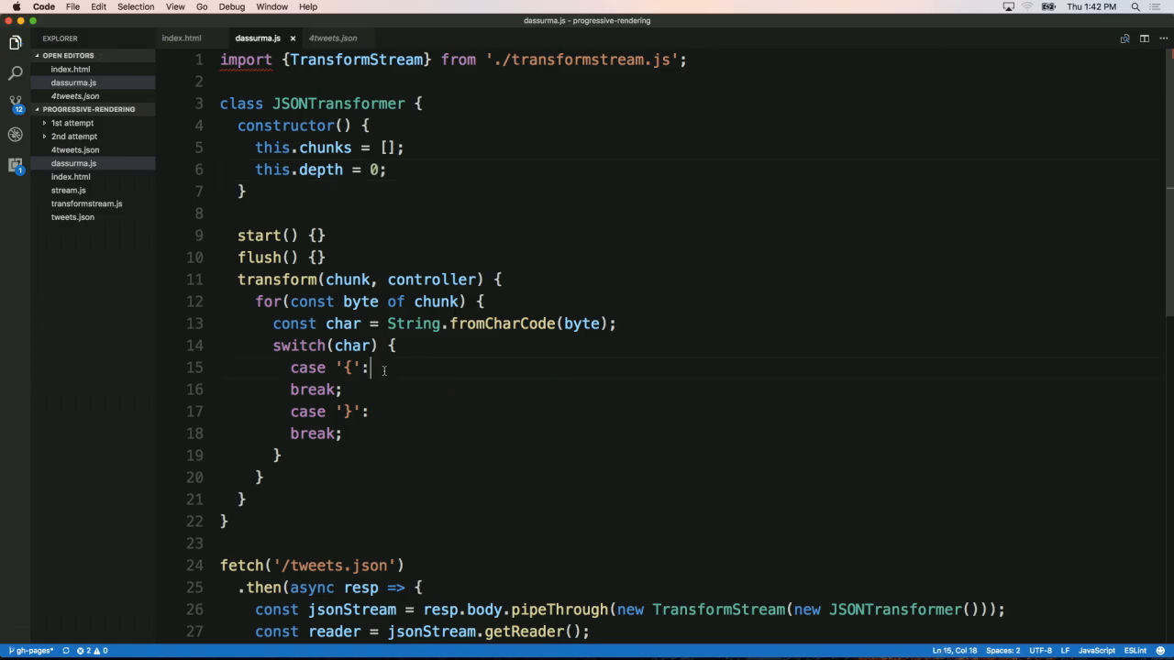
Increment this.depth on '{', decrement on '}', and add if(this.depth === 0) { // emit }.
key(Enter)
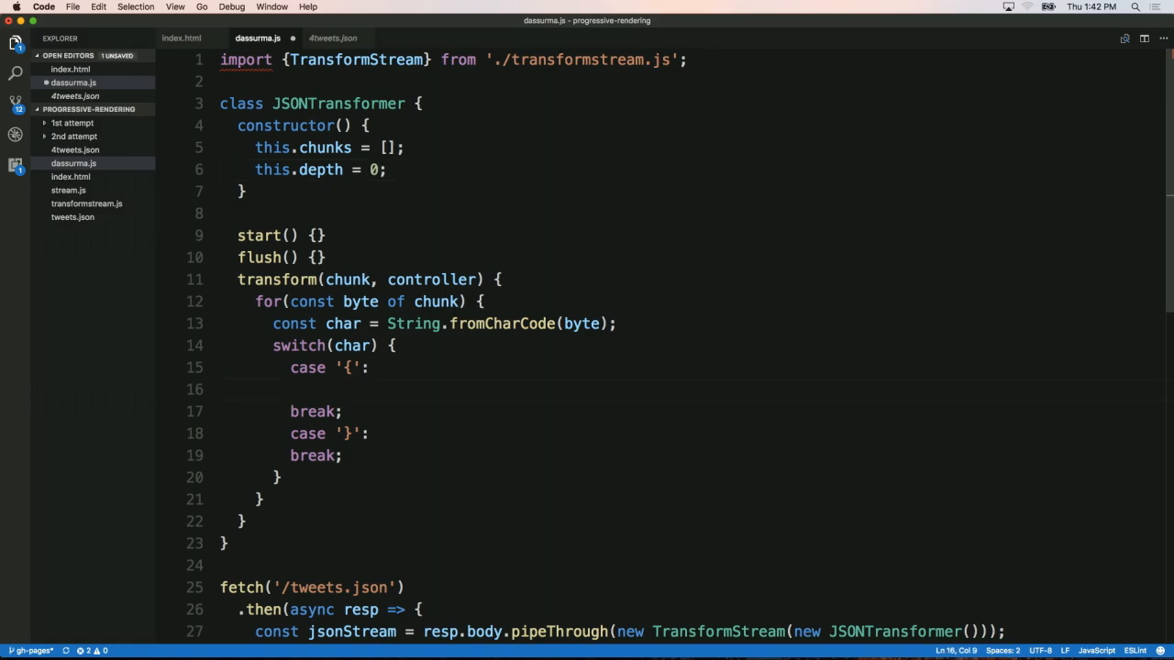
text(this.depth++)
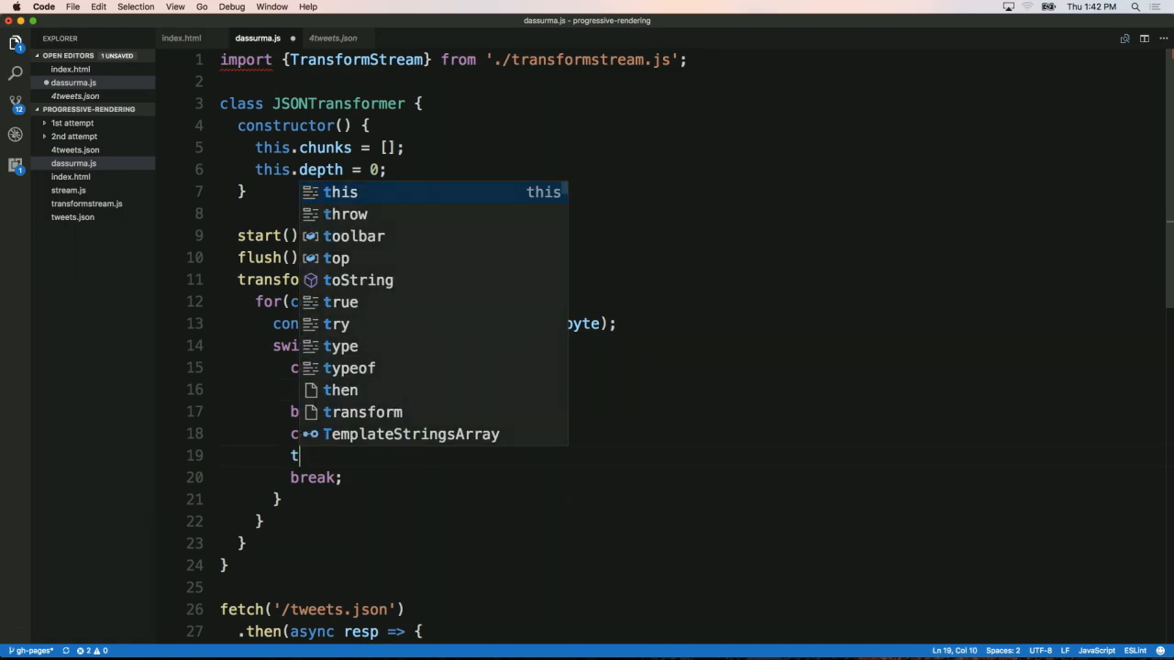
text(his.depth--;)
text(if(this.depth === 0)
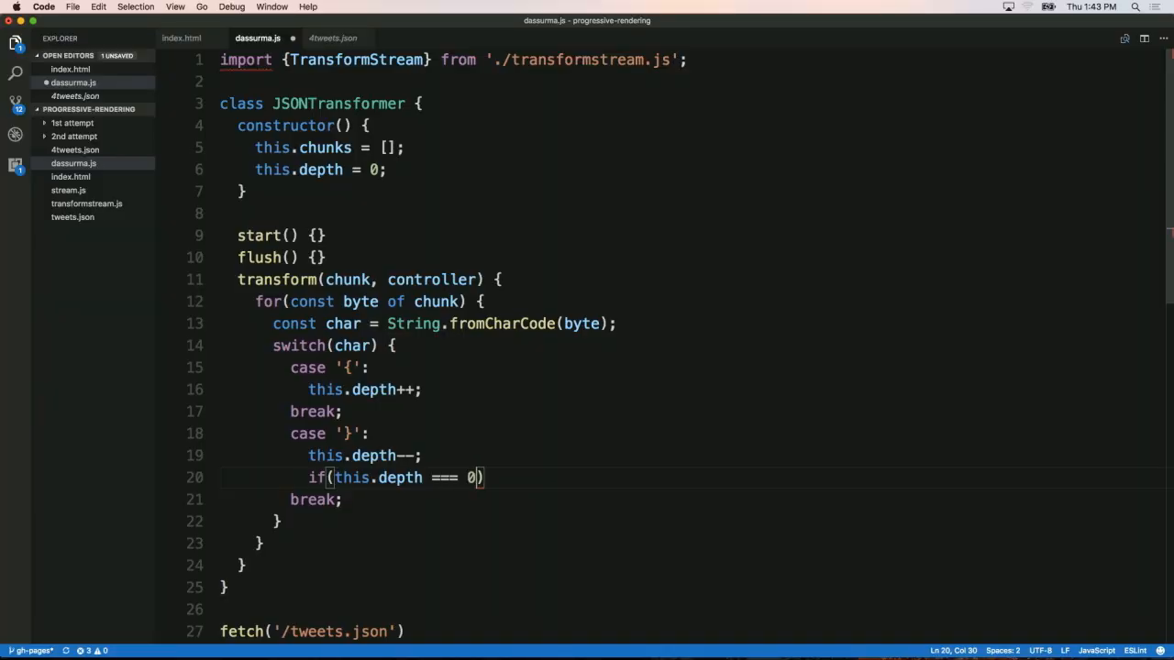
text({})
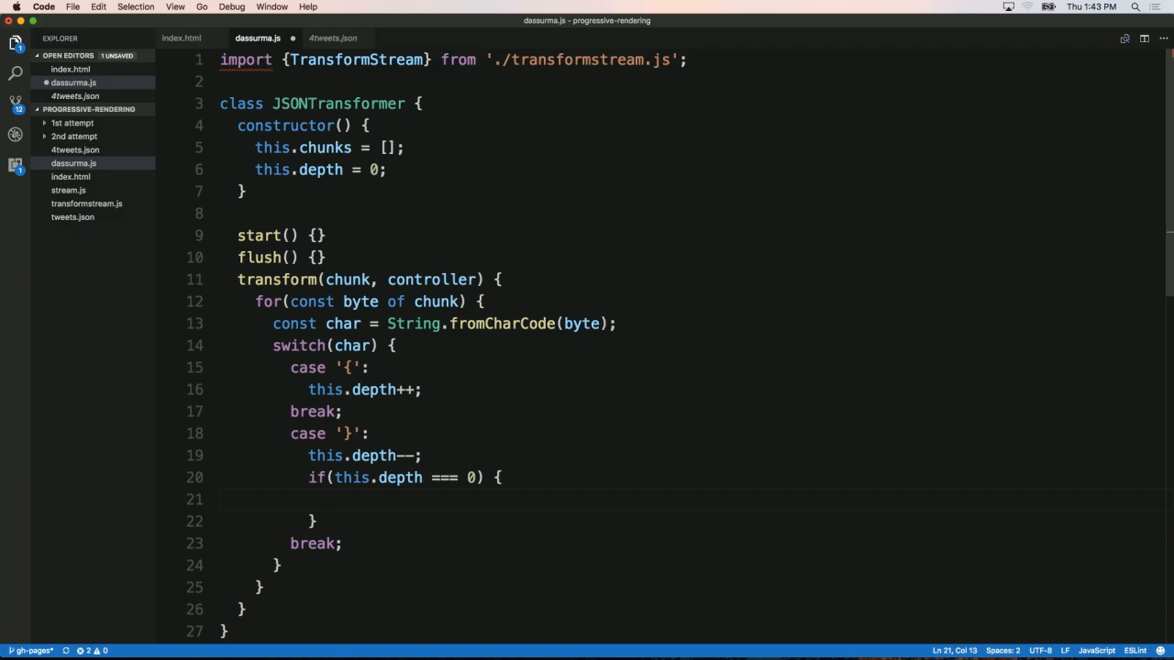
text(// emo)
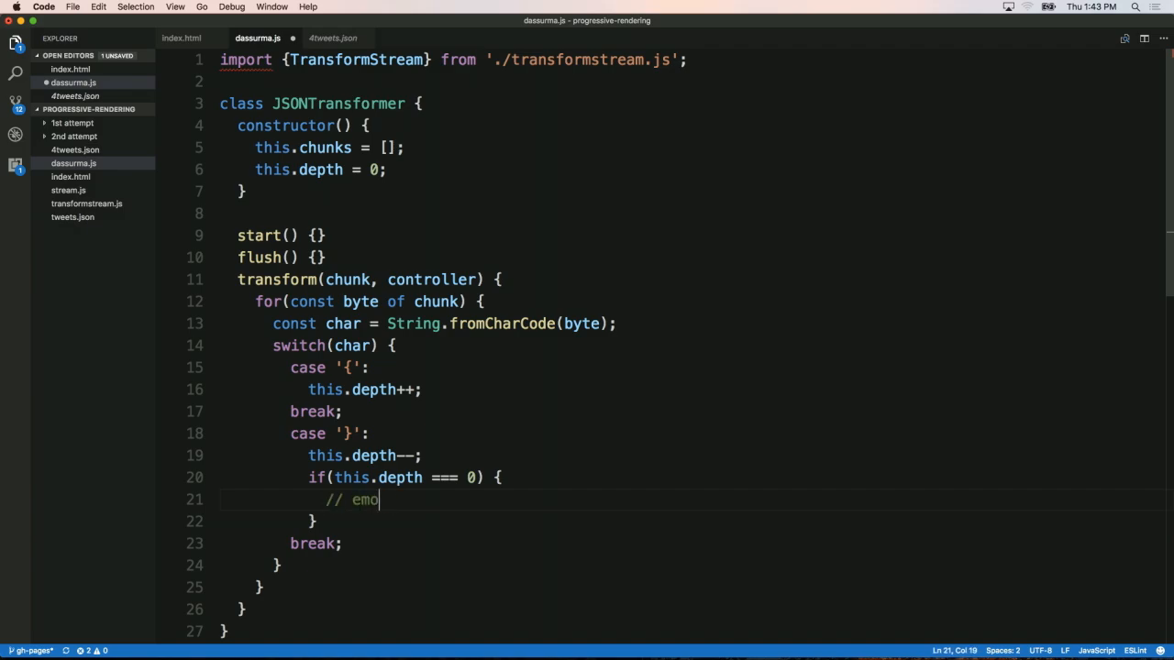
text(it)
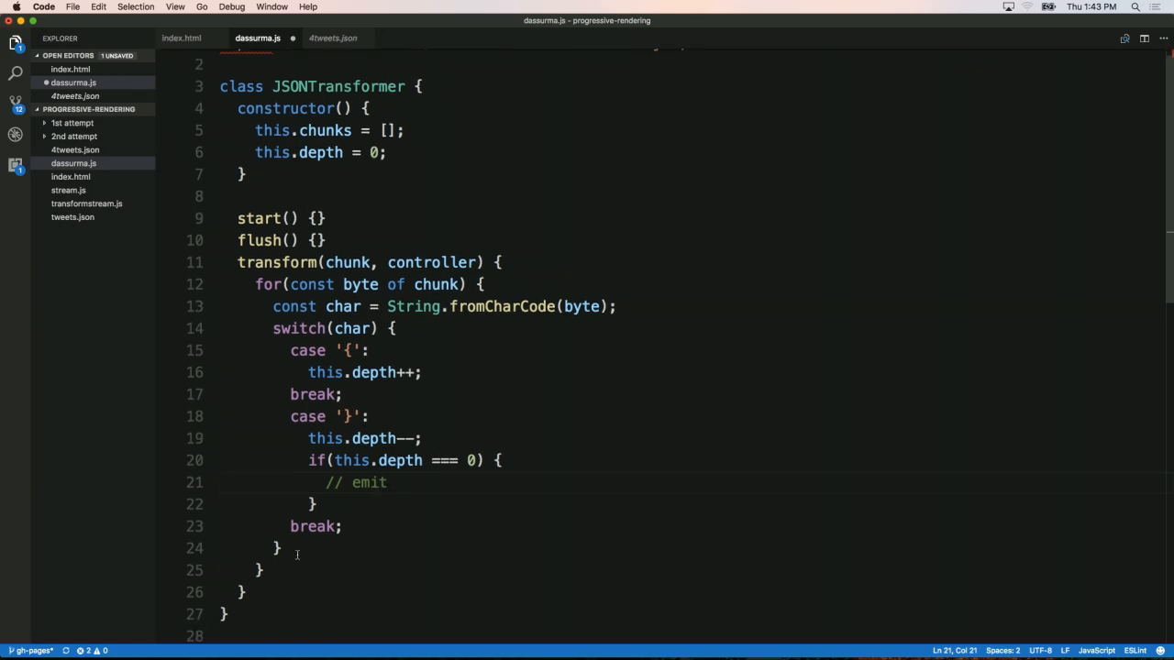